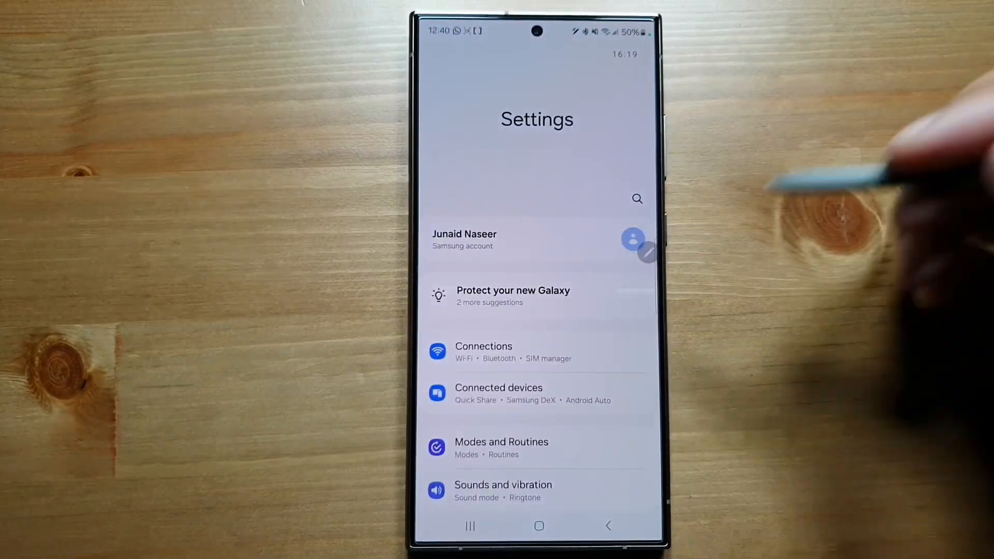
# Step: Go to the Notifications page from the main Settings list
pyautogui.scroll(-3)
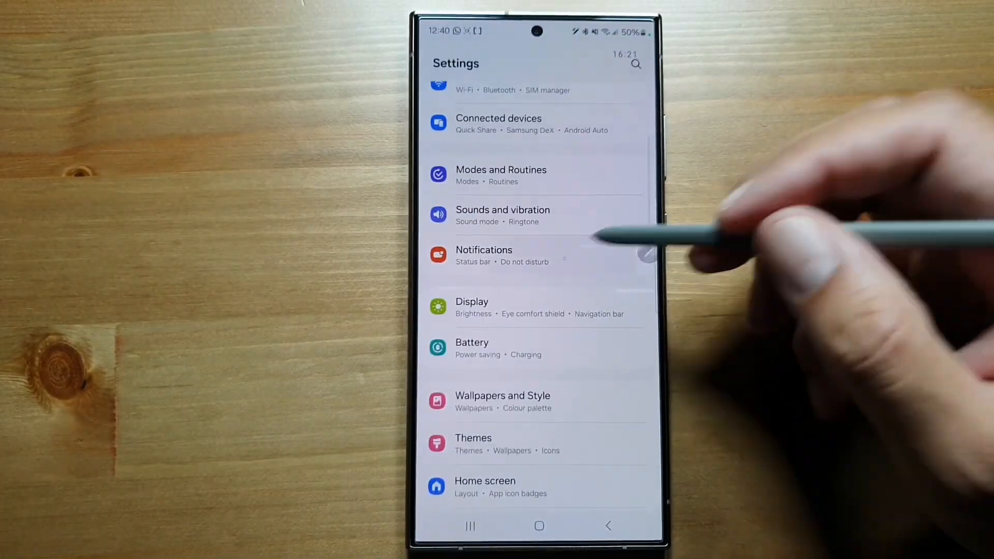
pyautogui.click(504, 256)
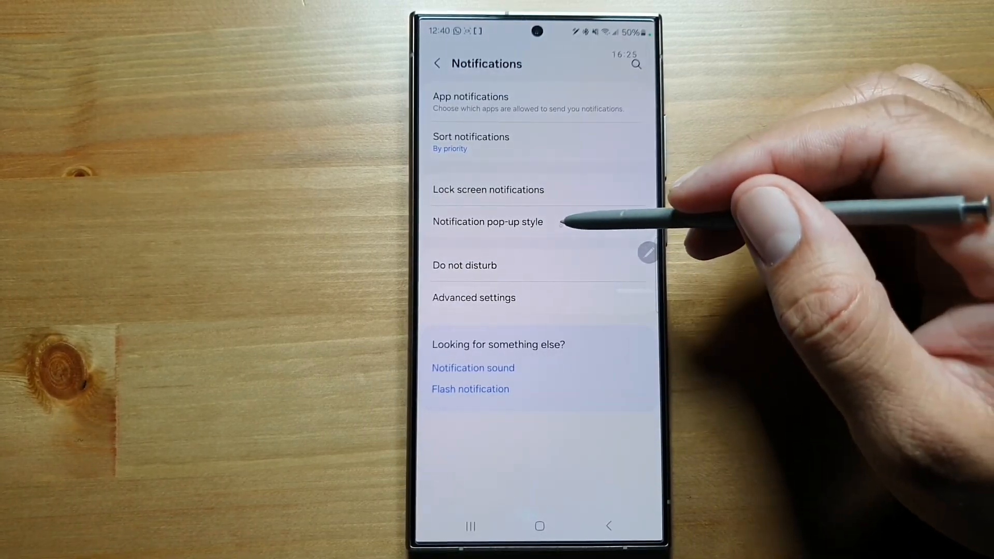
# Step: In Notification pop-up style, preview Basic, Wave and Multicolour edge lighting, then choose Echo
pyautogui.click(488, 221)
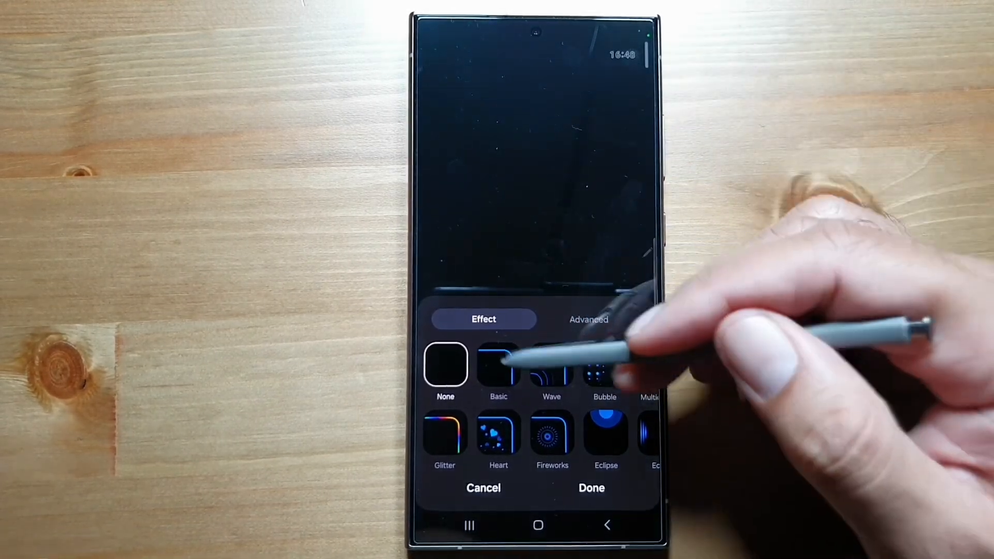
pyautogui.click(498, 366)
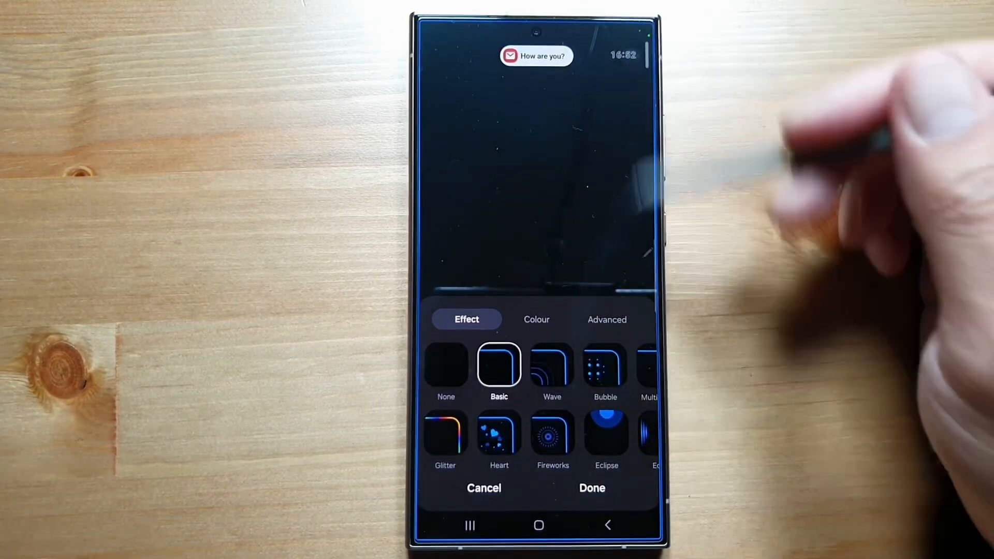
pyautogui.click(552, 366)
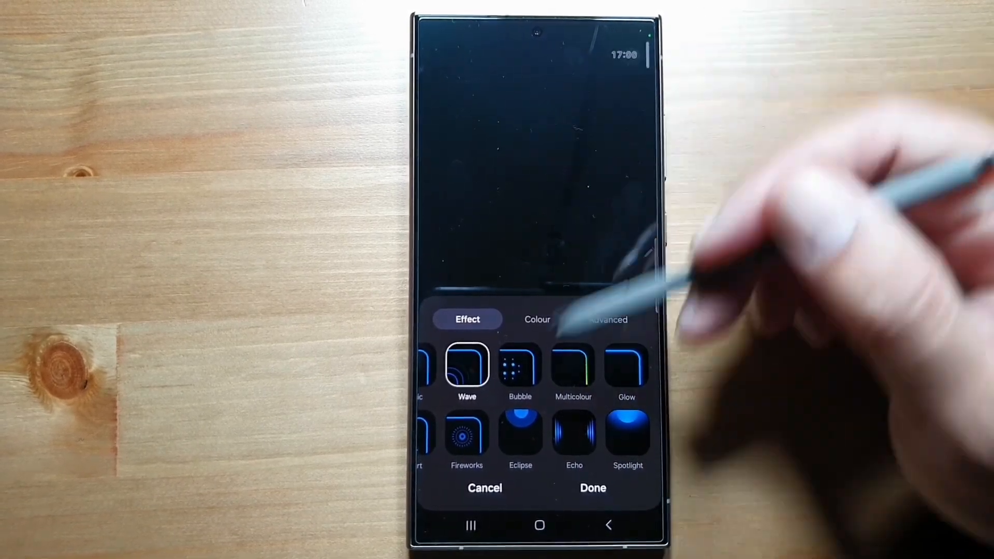
pyautogui.click(574, 366)
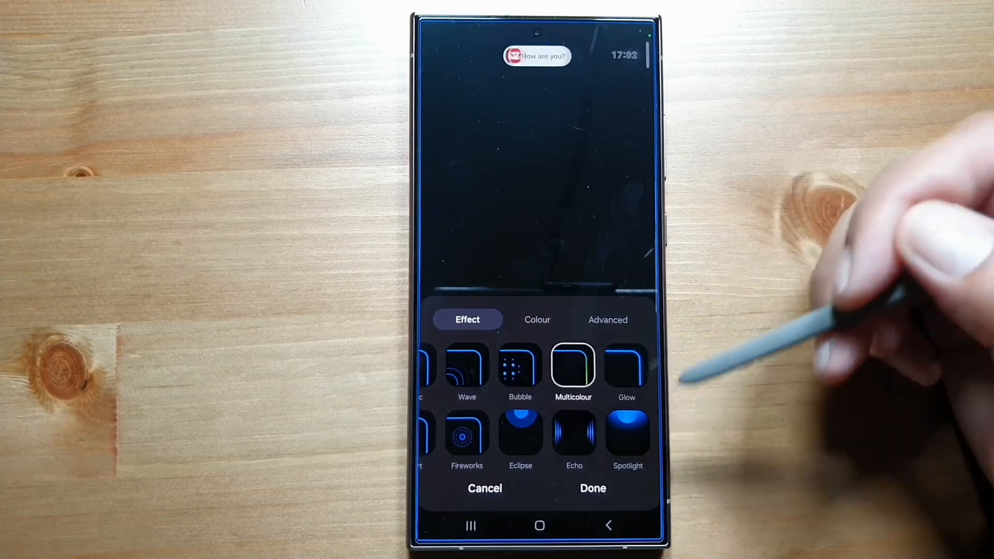
pyautogui.click(572, 438)
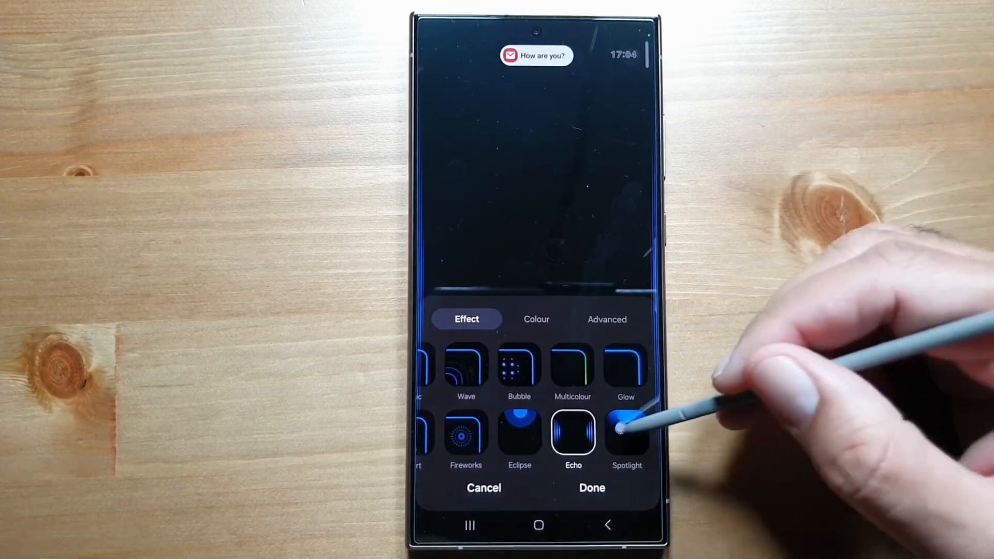
# Step: Try red, settle on blue as the edge lighting colour, and save the style with Done
pyautogui.click(536, 319)
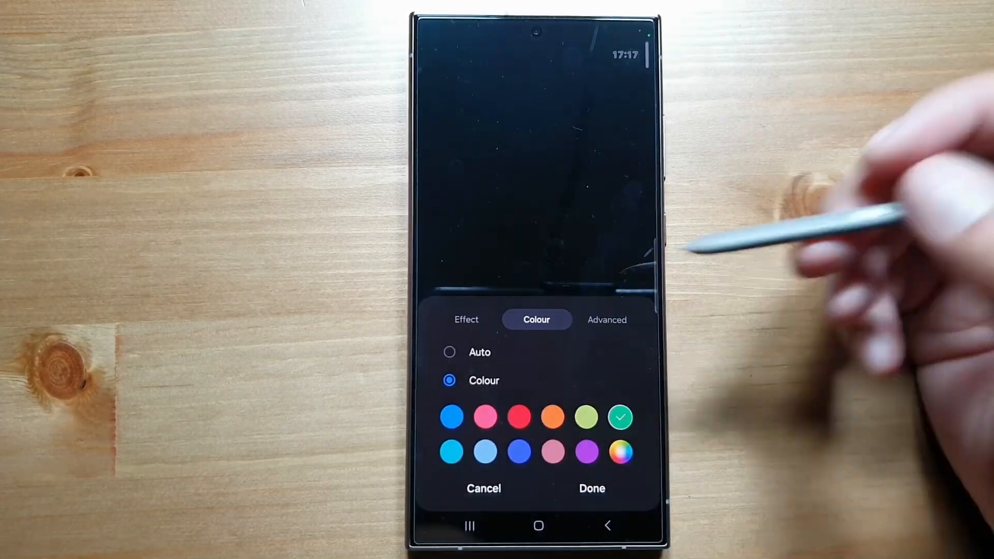
pyautogui.click(519, 416)
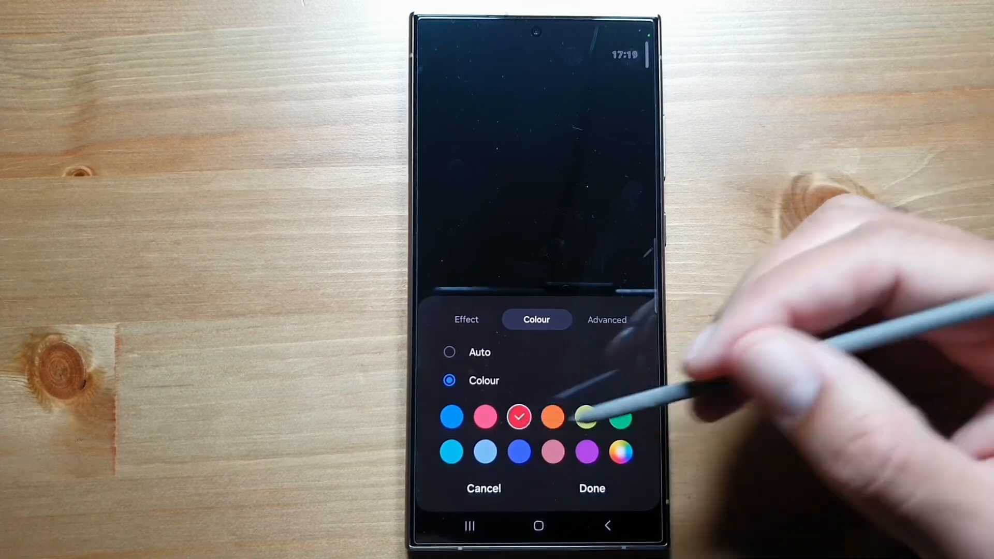
pyautogui.click(519, 451)
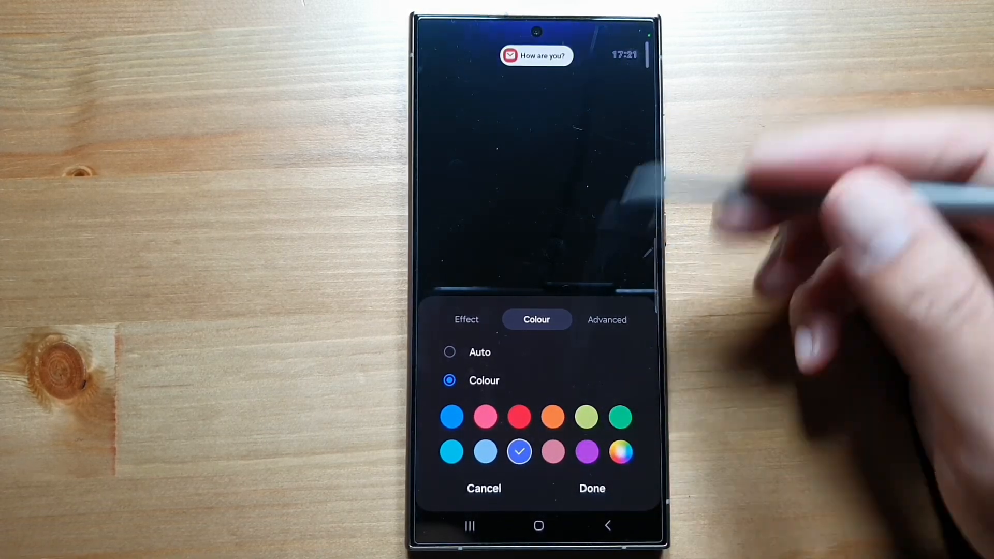
pyautogui.click(607, 320)
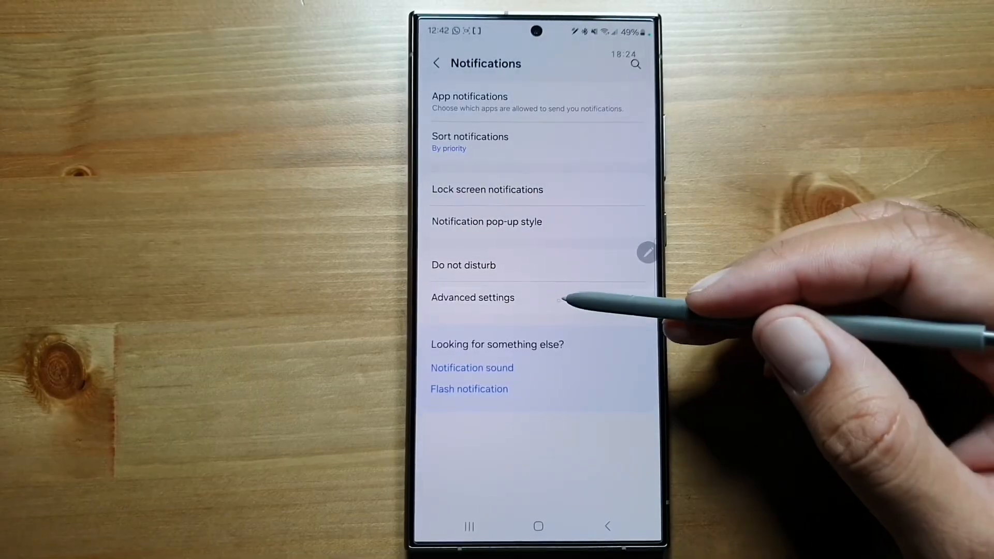
# Step: Under Advanced settings, switch Notification history on and go back to the advanced list
pyautogui.click(472, 298)
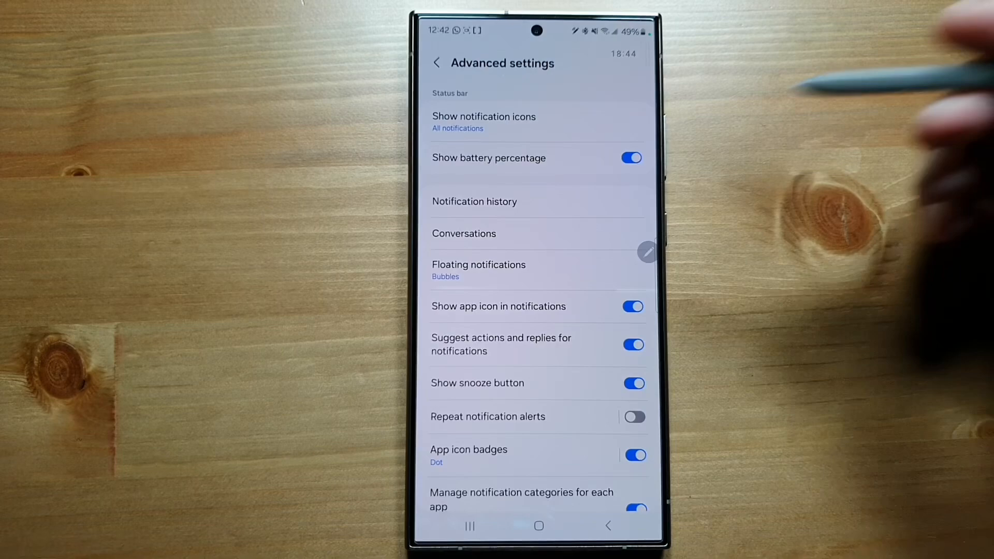
pyautogui.click(474, 201)
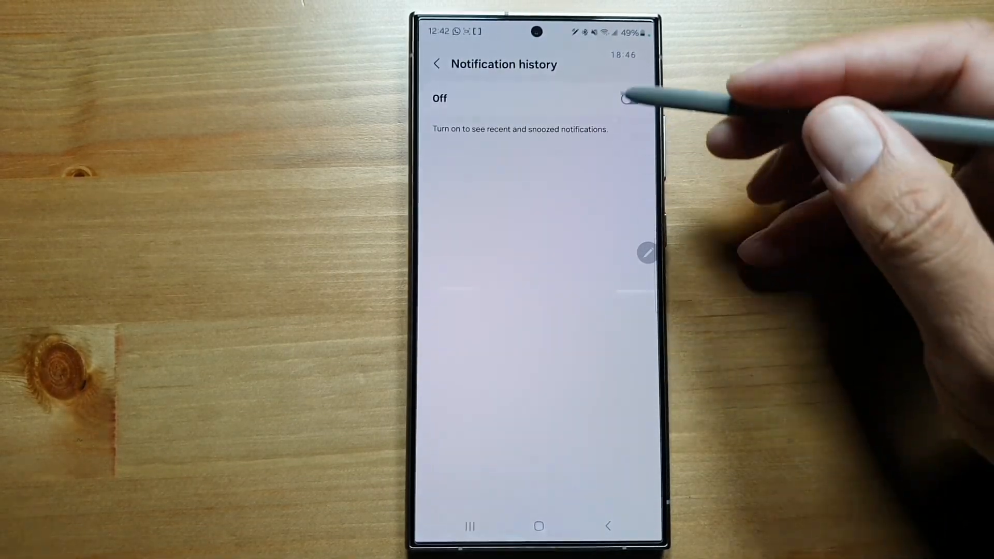
pyautogui.click(627, 98)
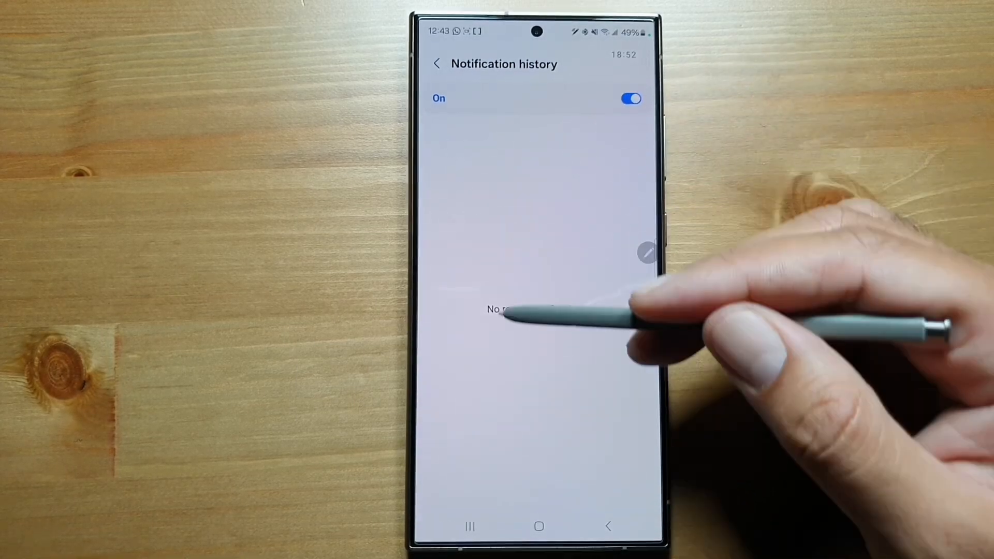
pyautogui.click(436, 64)
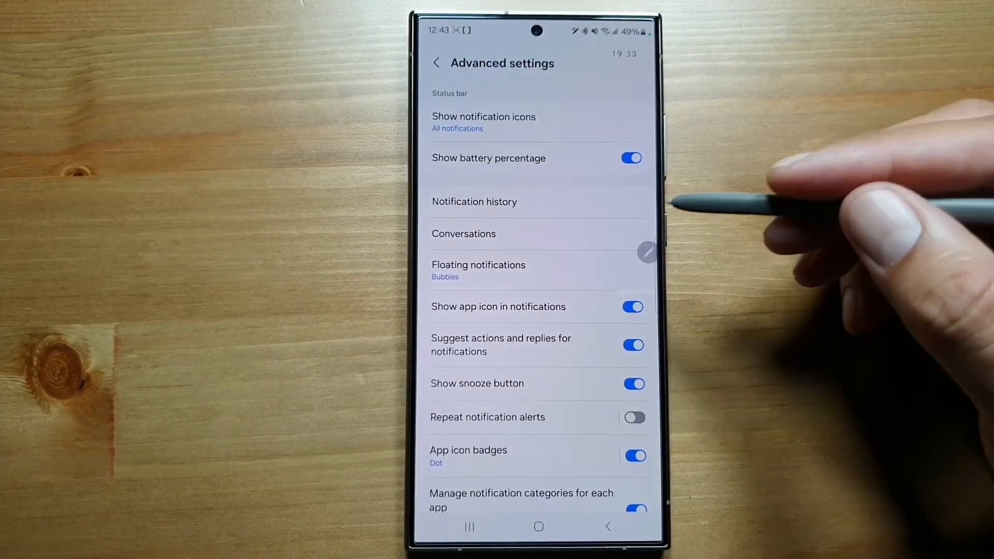
# Step: Set Floating notifications to Smart pop-up view, review its Included apps, and return to Advanced settings
pyautogui.click(478, 265)
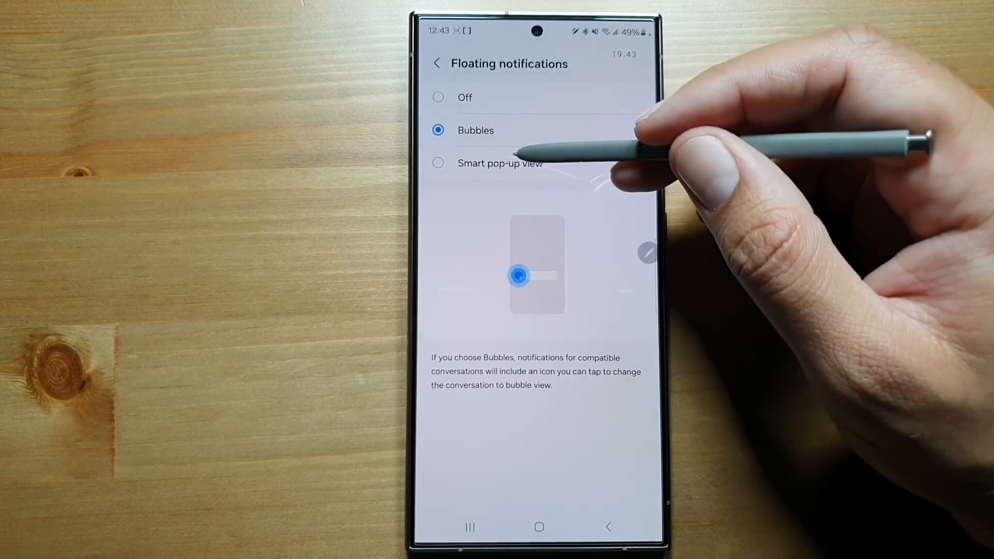
pyautogui.click(438, 163)
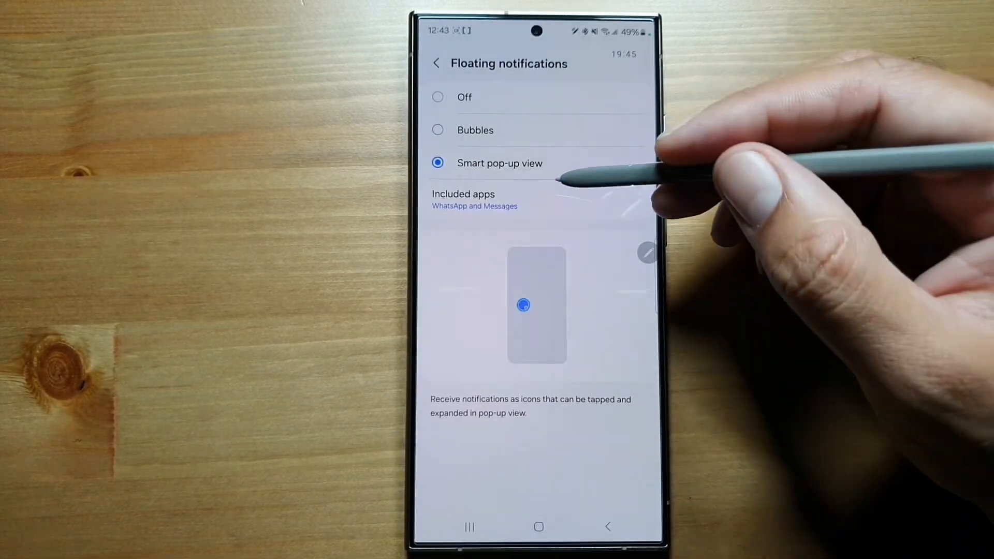
pyautogui.click(474, 205)
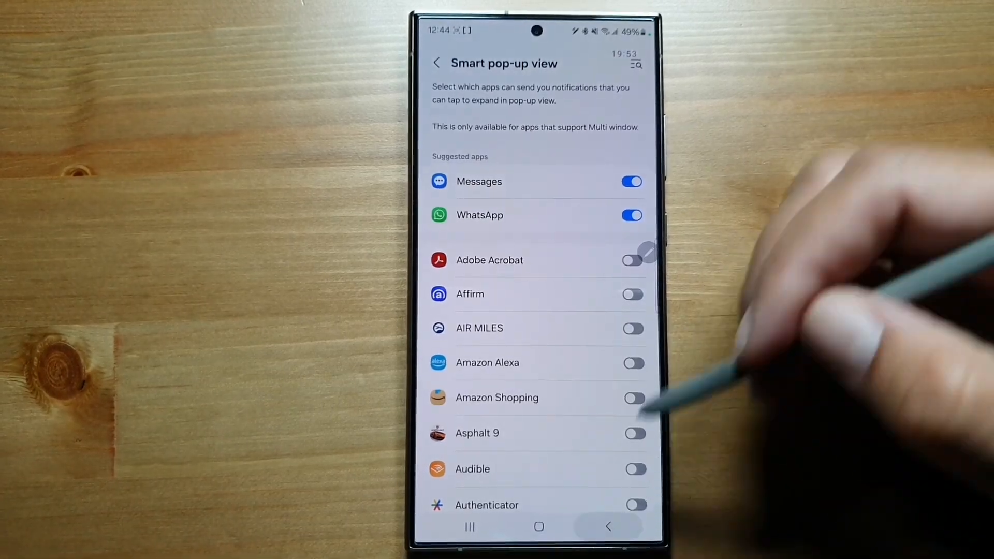
pyautogui.click(435, 62)
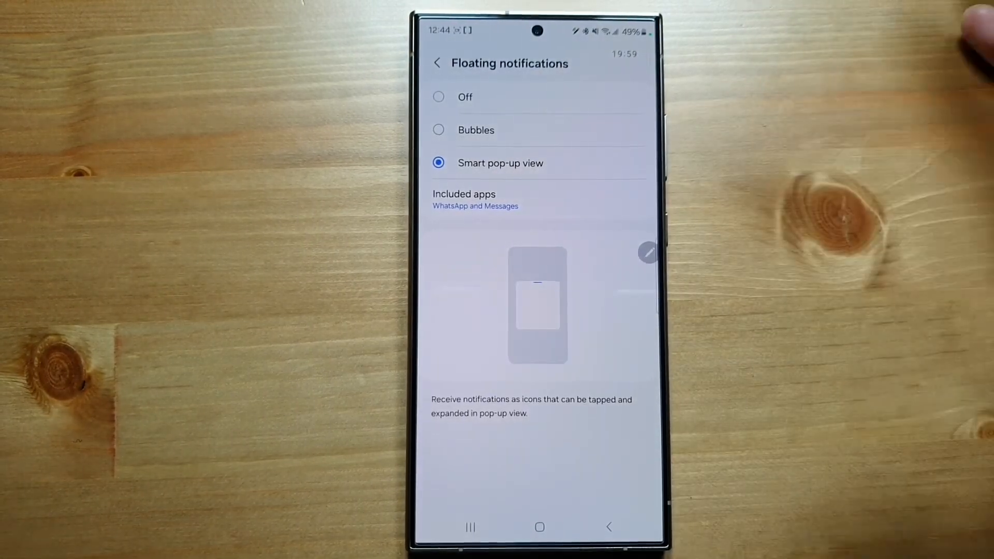
pyautogui.click(435, 63)
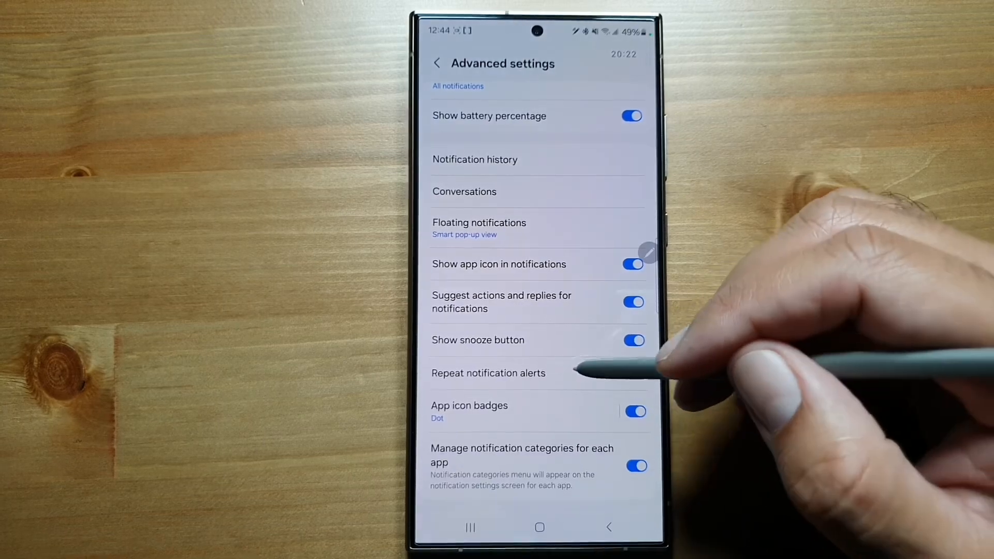
pyautogui.click(488, 373)
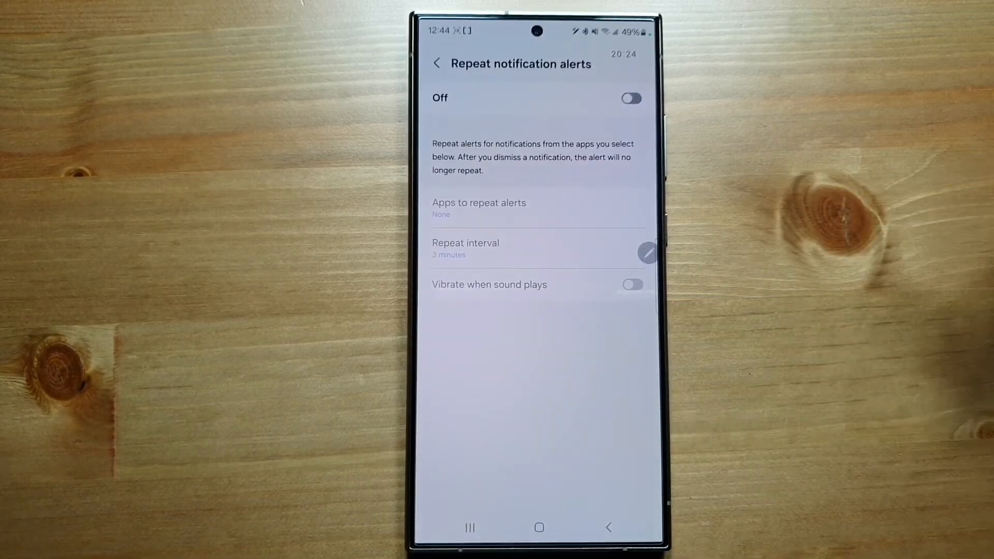
# Step: Switch Repeat notification alerts on, check Apps to repeat alerts (None), and keep the 3-minute interval
pyautogui.click(632, 98)
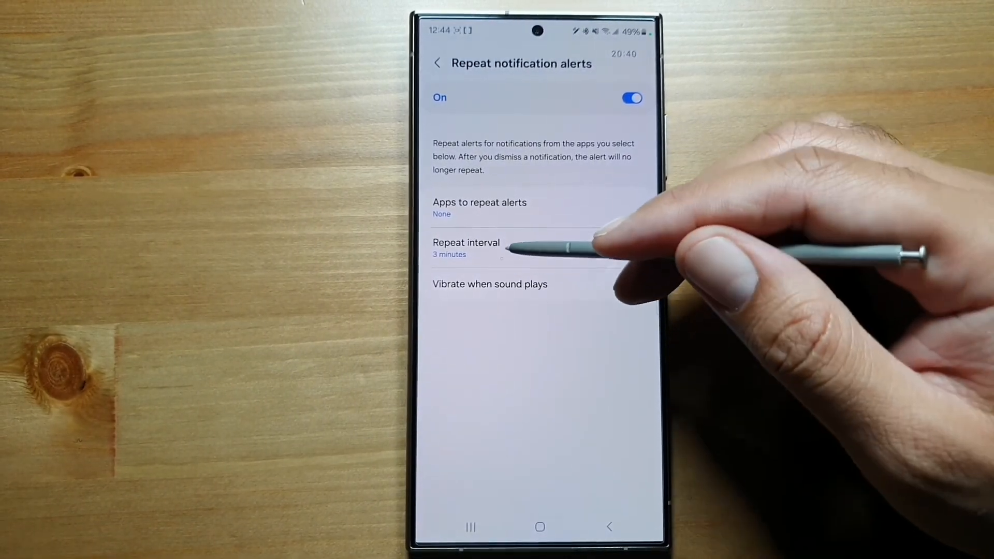
pyautogui.click(479, 203)
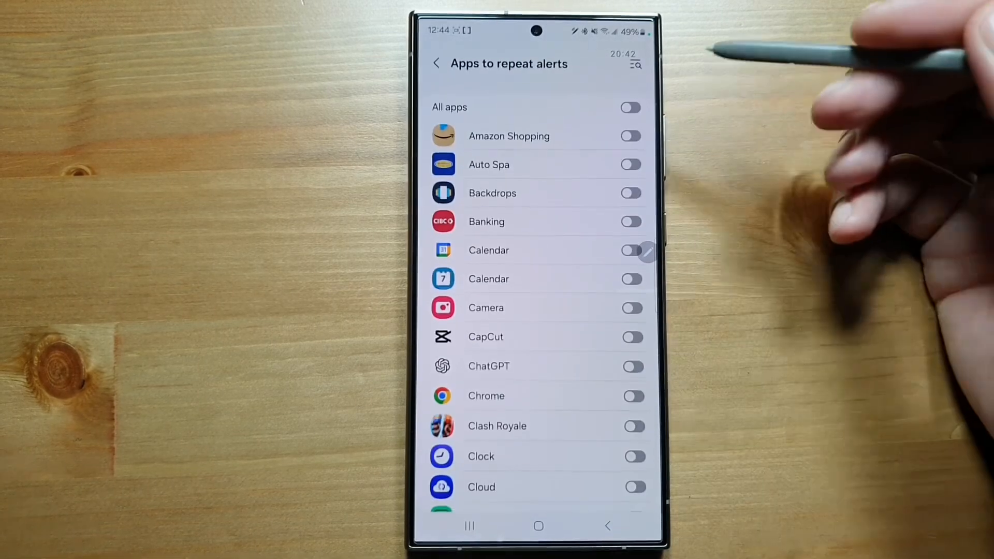
pyautogui.click(435, 63)
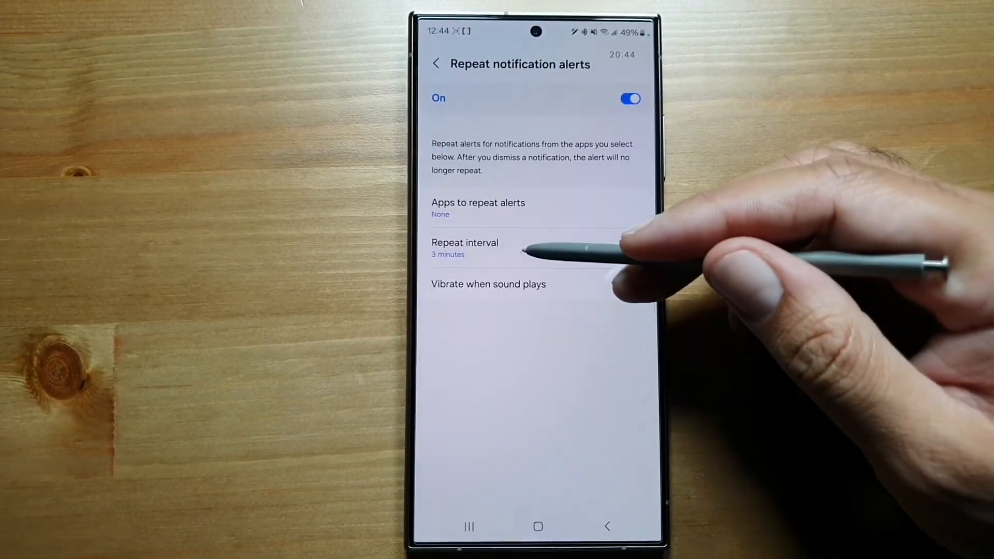
pyautogui.click(464, 246)
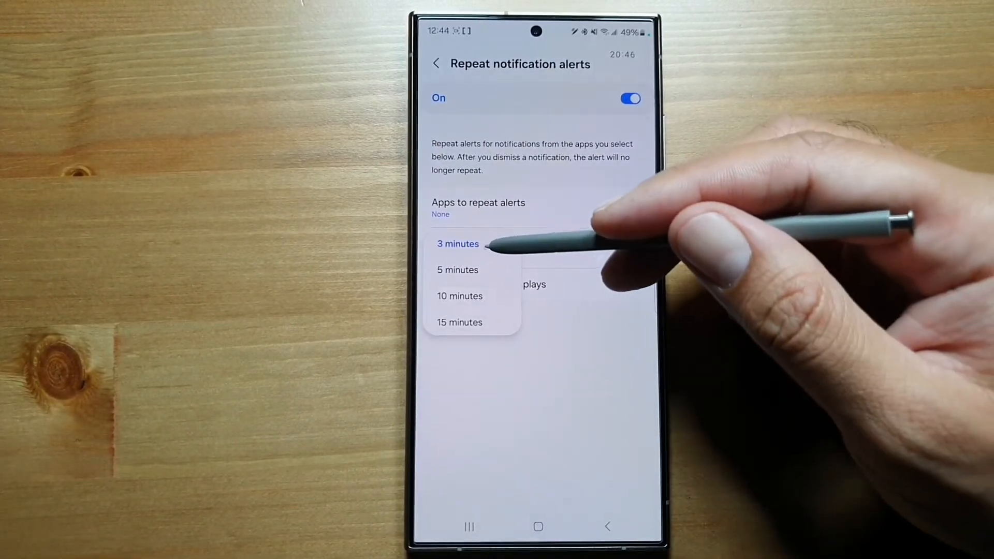
pyautogui.click(458, 243)
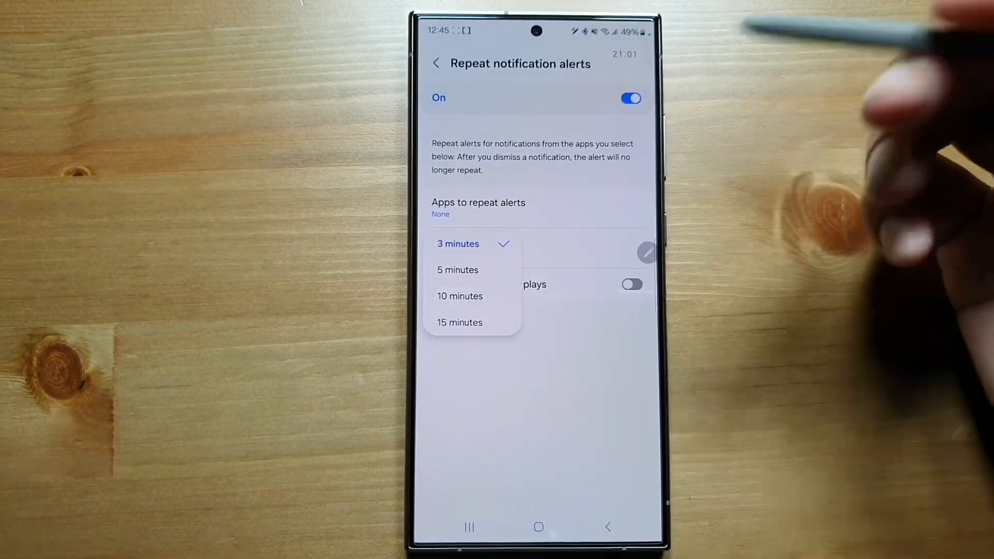
pyautogui.click(457, 243)
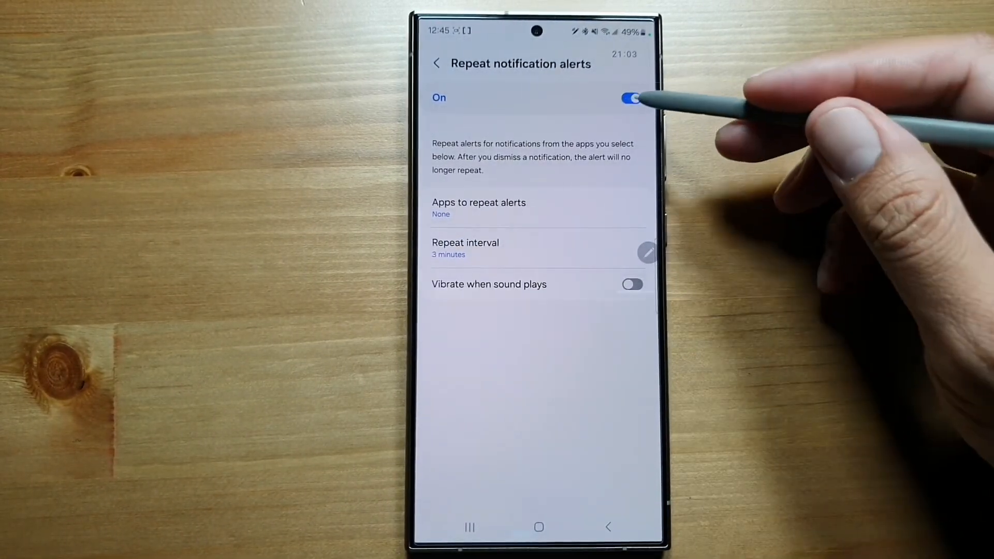